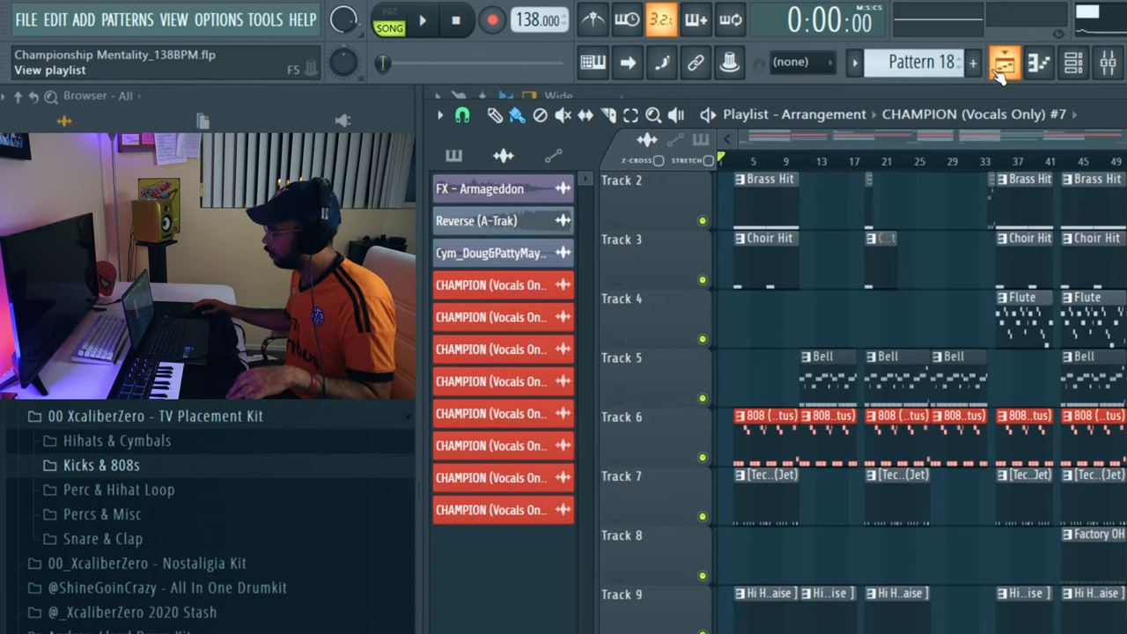
Step: Preview the Brass pattern in the piano roll, then show the mixer with its Brass, Choir, Flute and drum tracks
left_click(1072, 62)
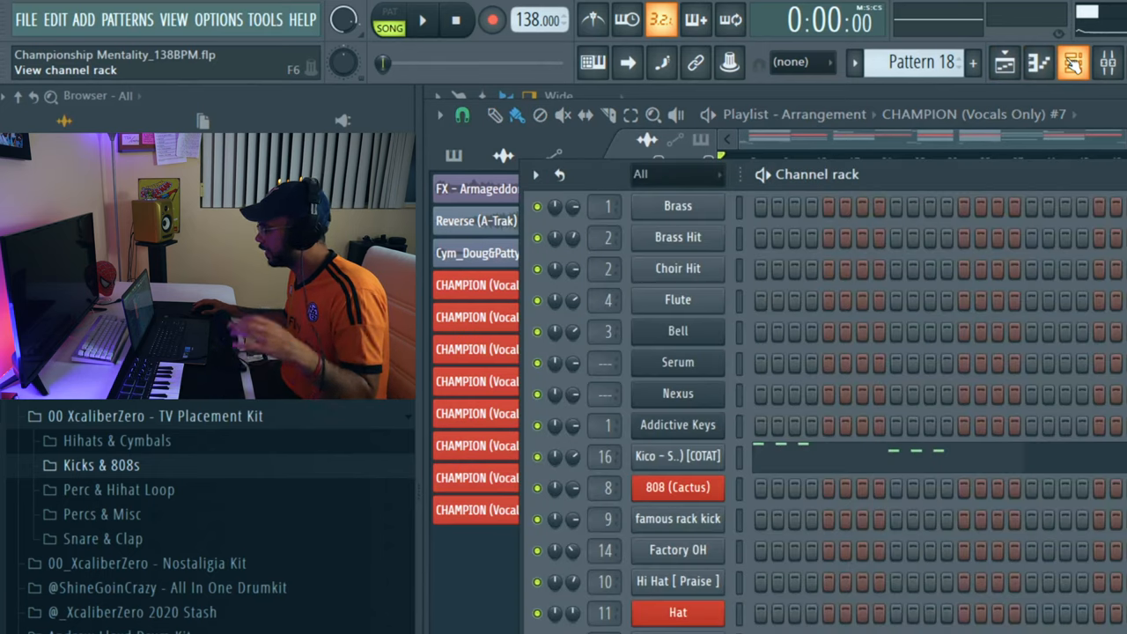
left_click(1037, 61)
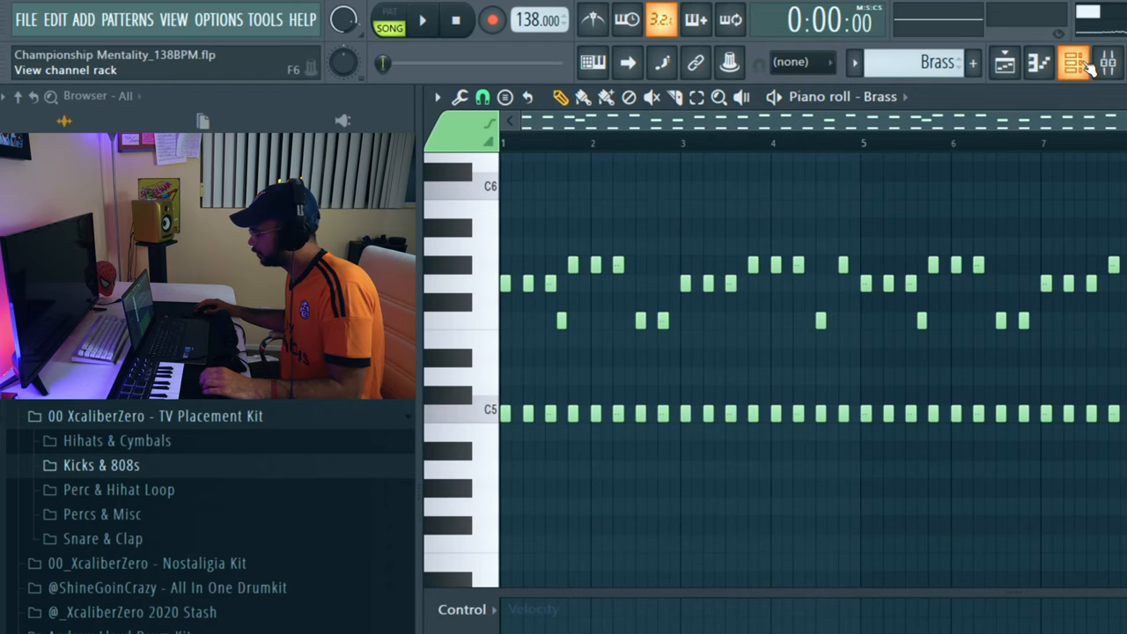
left_click(1073, 63)
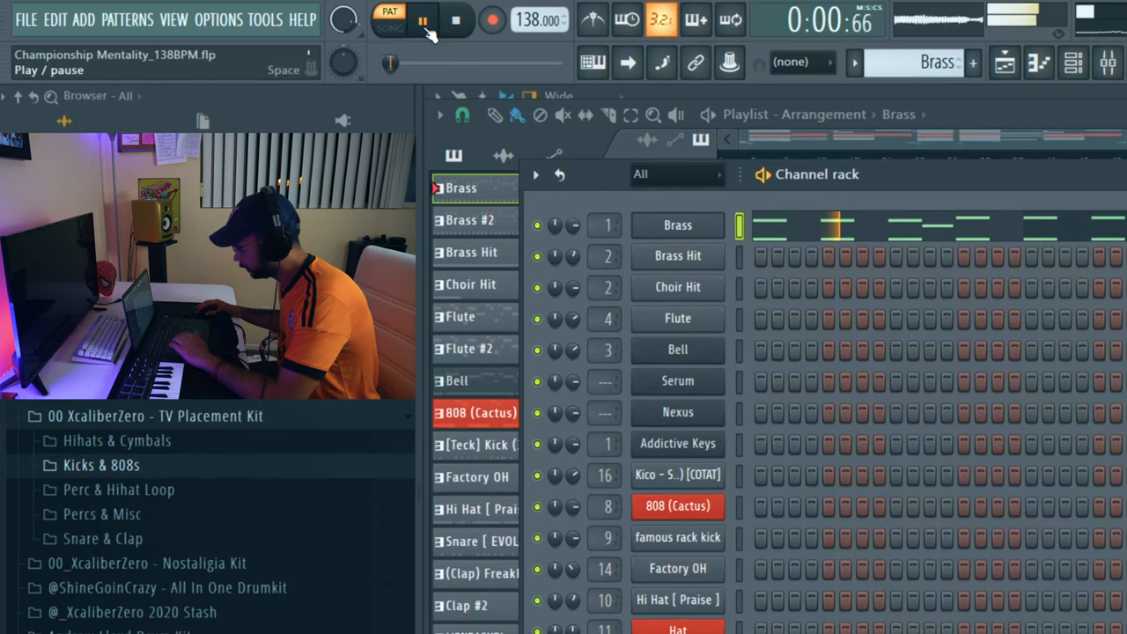
left_click(1108, 63)
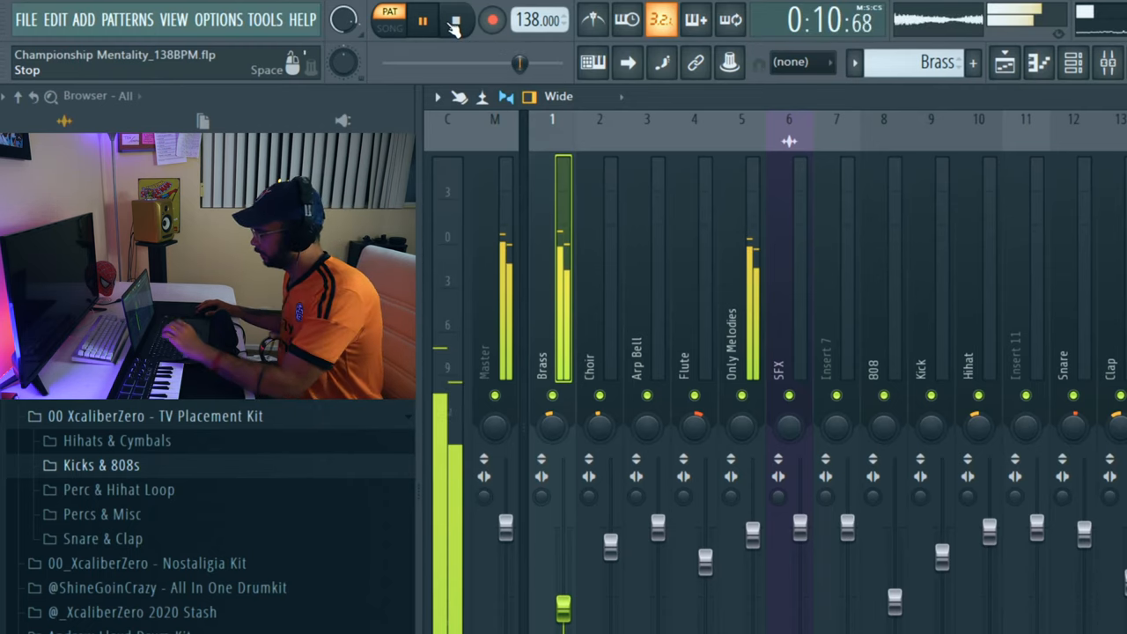
Step: Stop and replay the beat, then bring up the Brass insert's Fruity Stereo Enhancer
left_click(456, 19)
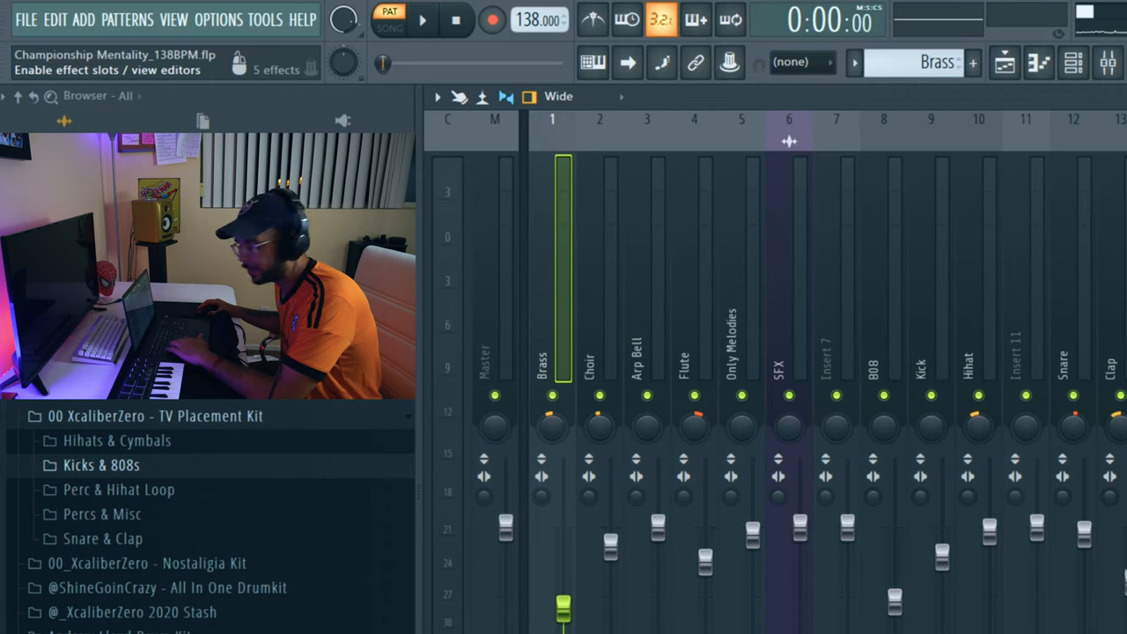
left_click(422, 19)
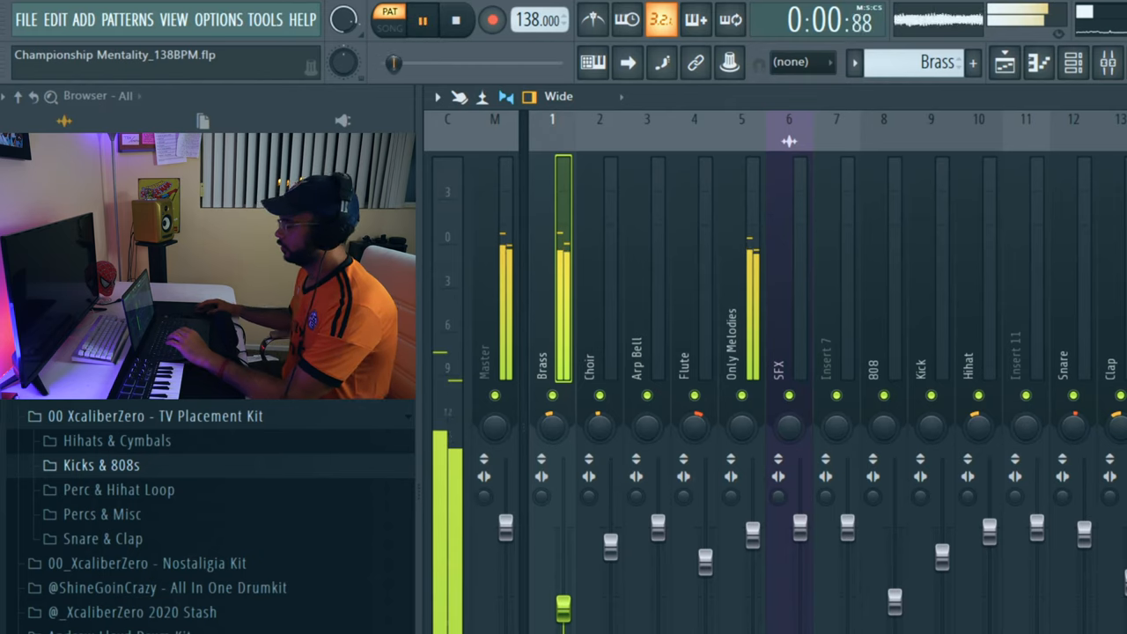
left_click(456, 19)
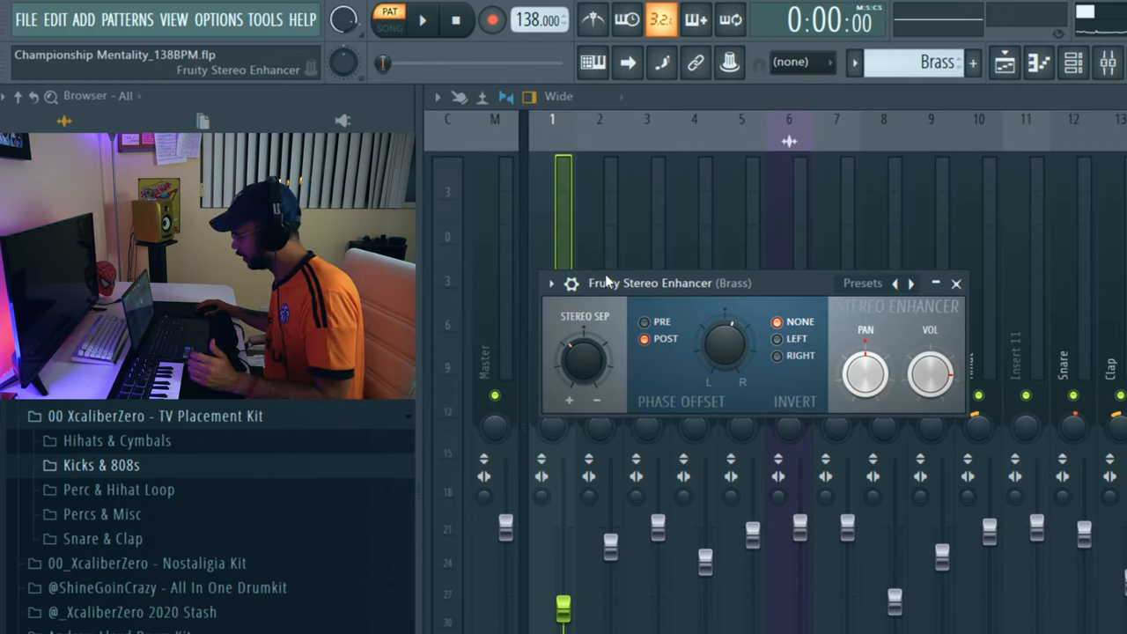
Step: Swap the stereo enhancer view for the Brass VerbSuite Classics reverb on Key Ambience
left_click_drag(586, 361, 585, 379)
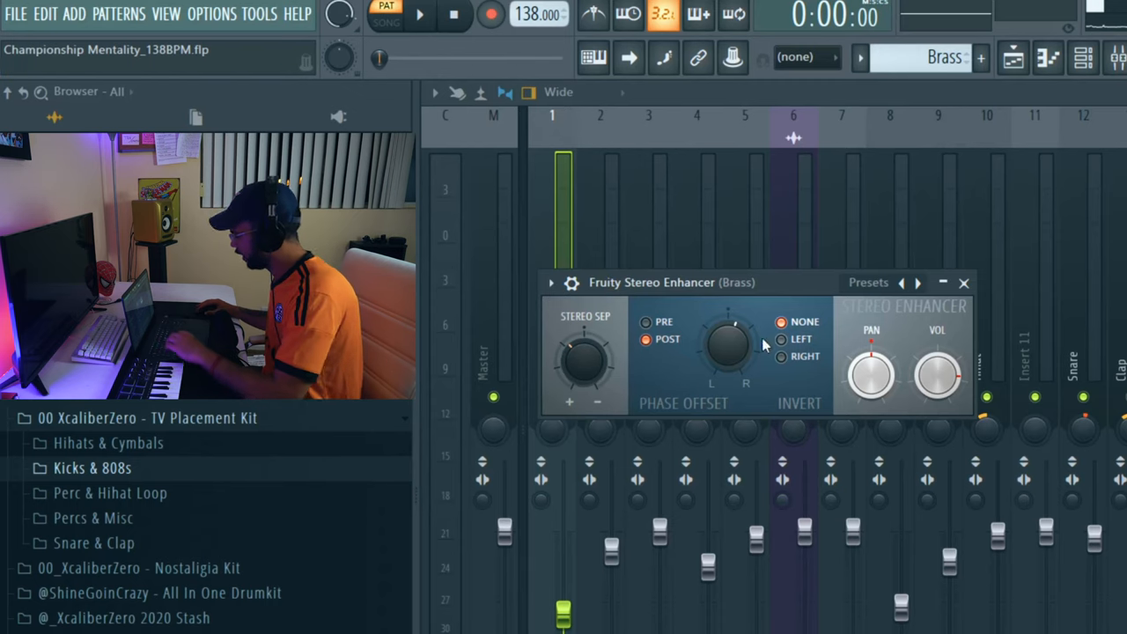
left_click_drag(729, 348, 729, 335)
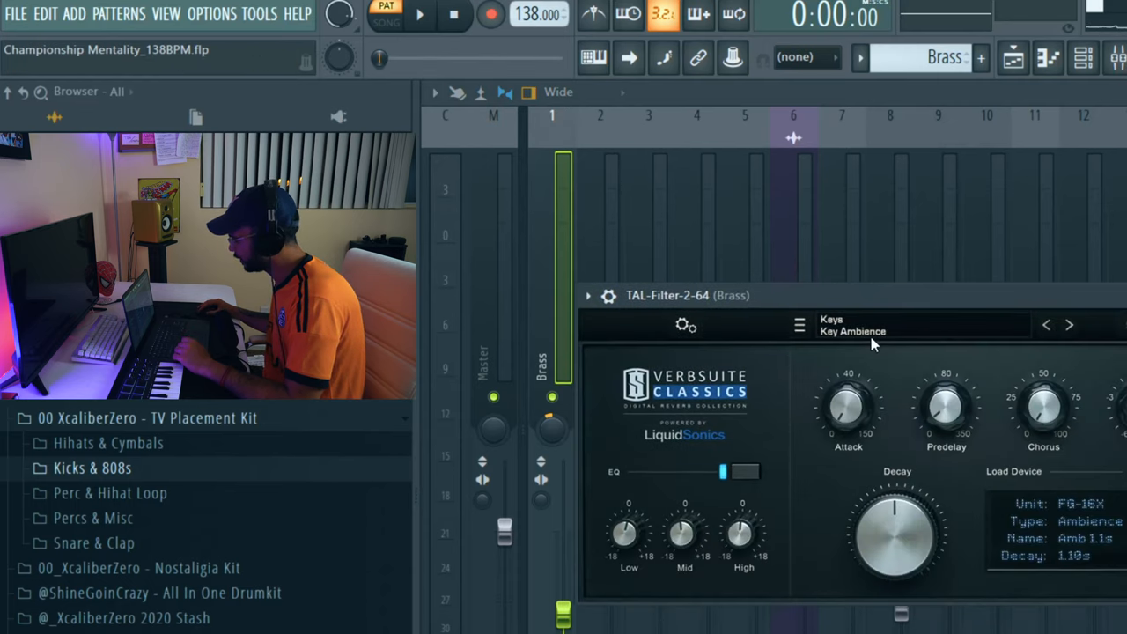
Step: Browse the reverb preset categories, replay and stop the beat, and show the channel rack
left_click(851, 330)
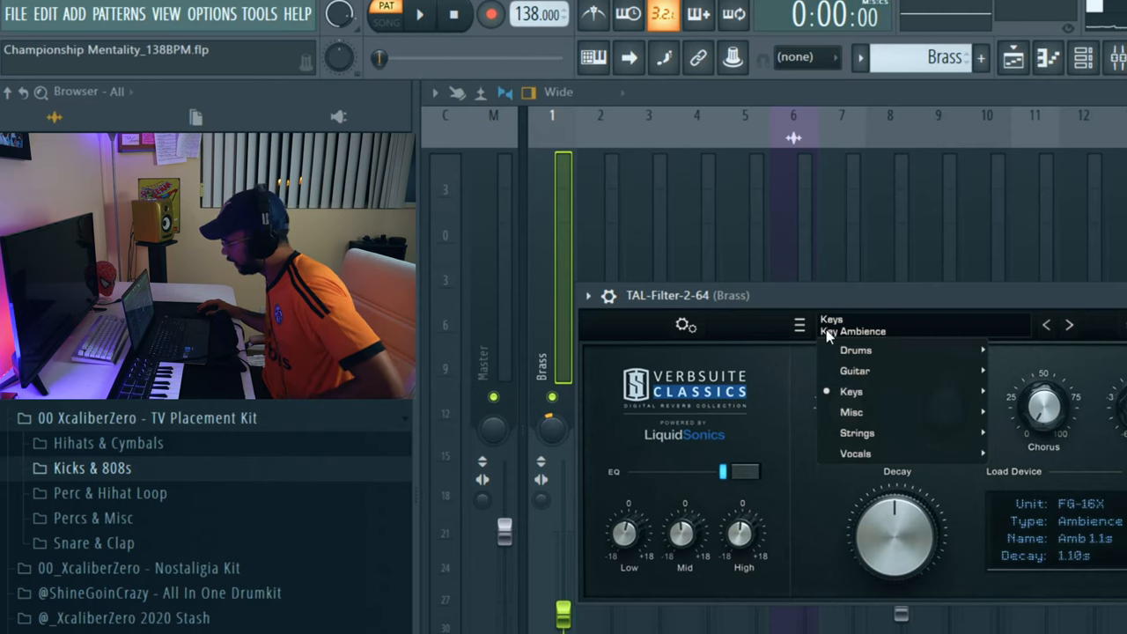
mouse_move(850, 391)
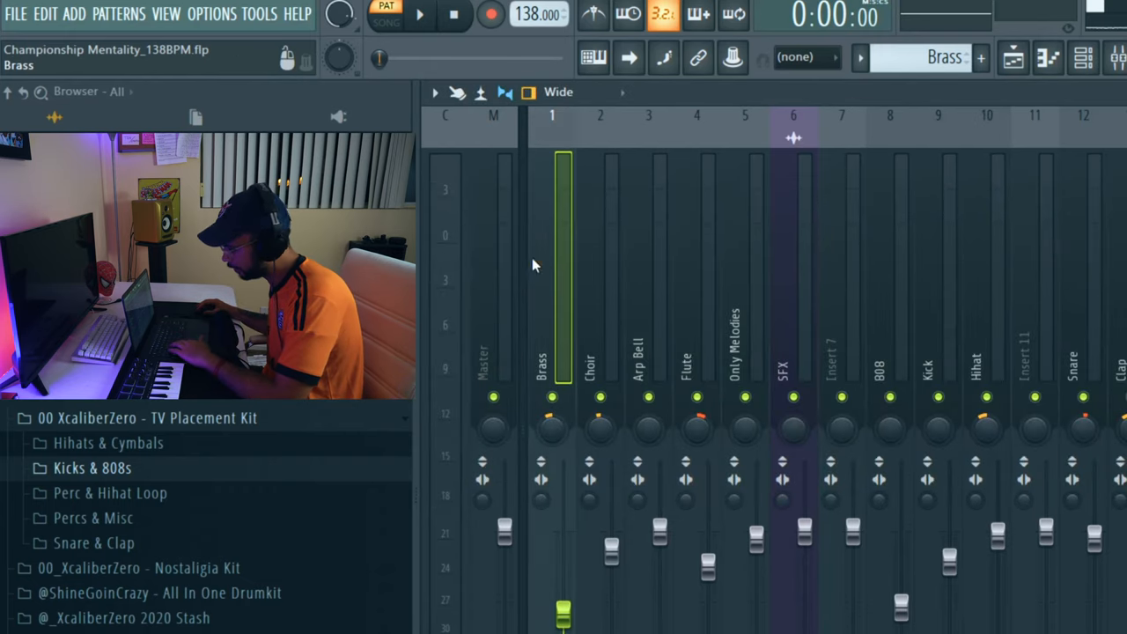
left_click(420, 14)
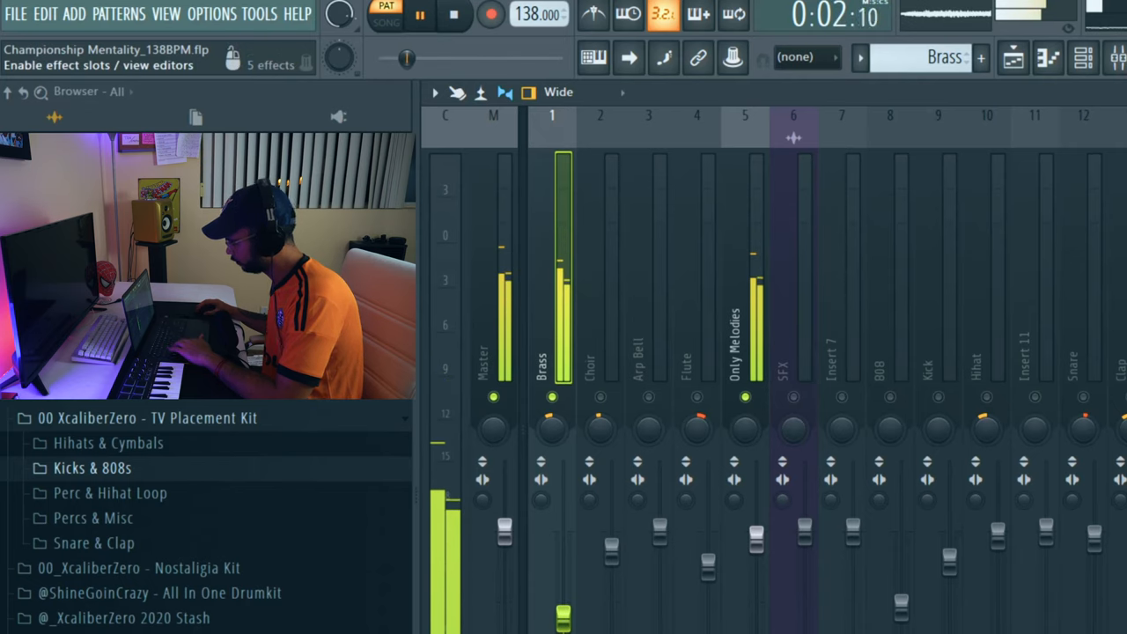
left_click(453, 14)
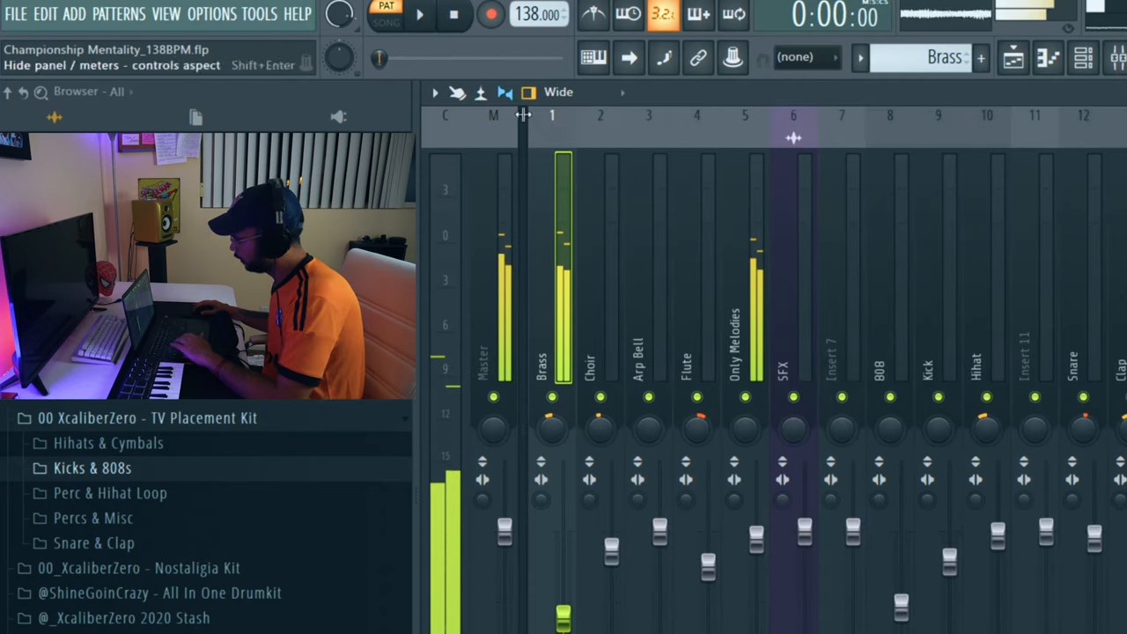
left_click(1082, 59)
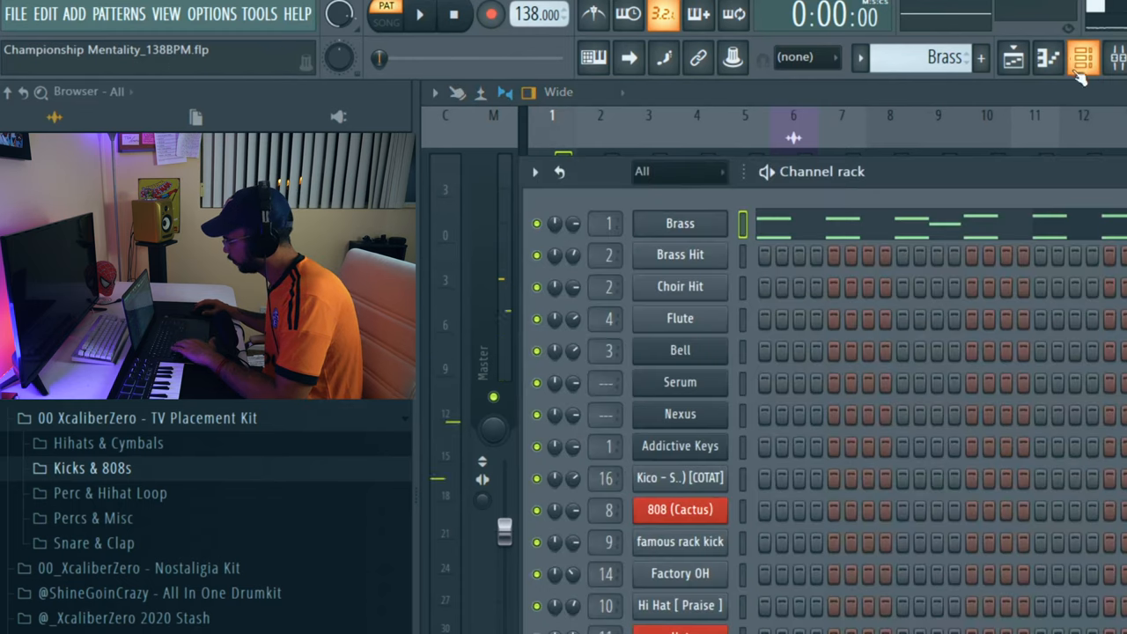
Step: Switch through the Brass Hit and Choir Hit patterns, ending on the Flute pattern
left_click(680, 254)
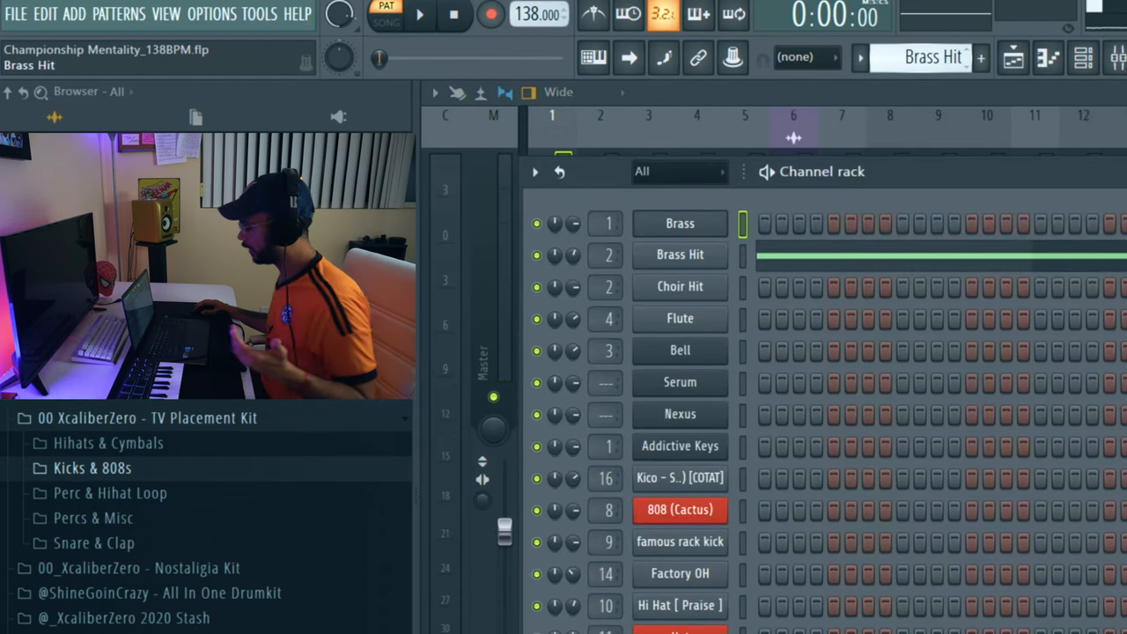
left_click(679, 287)
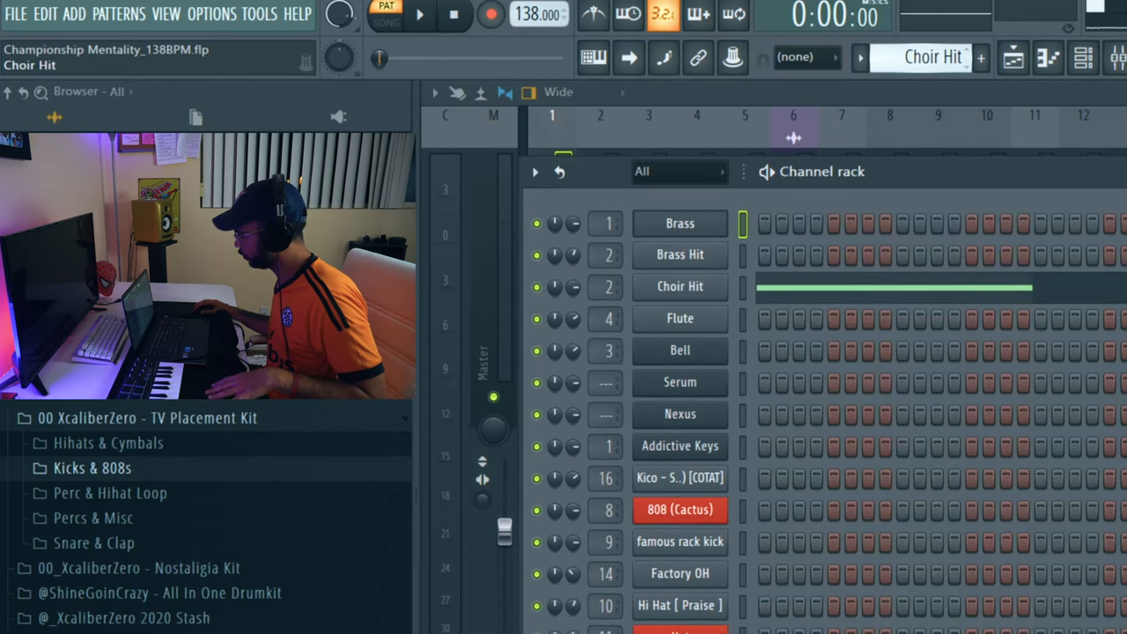
left_click(680, 318)
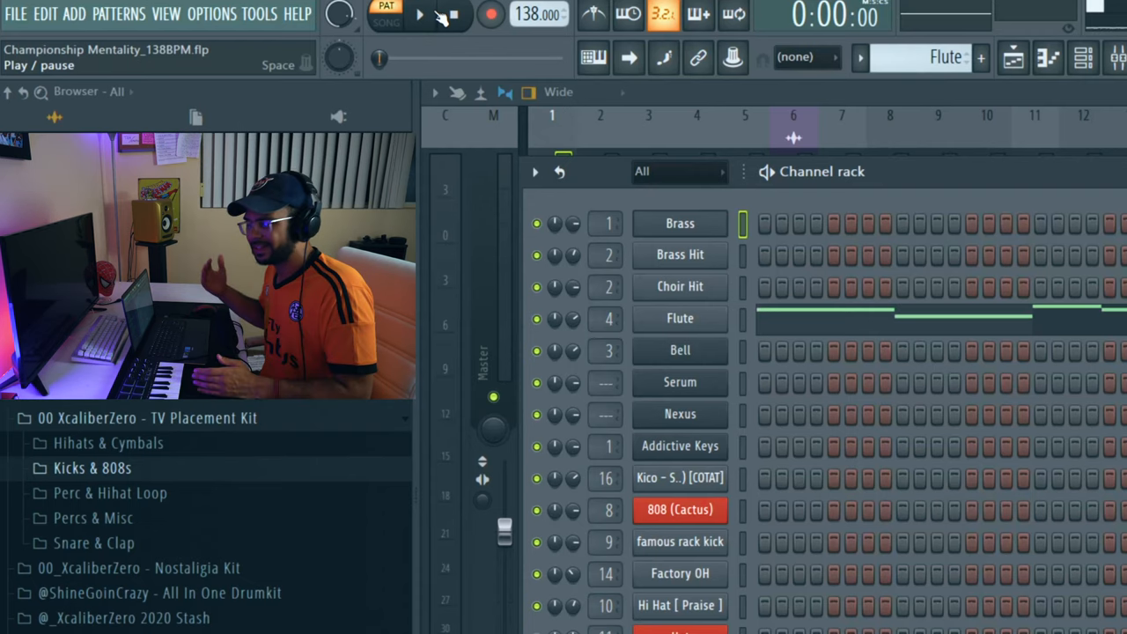
Step: Open the Flute pattern's notes in the piano roll, then return to the channel rack
right_click(680, 318)
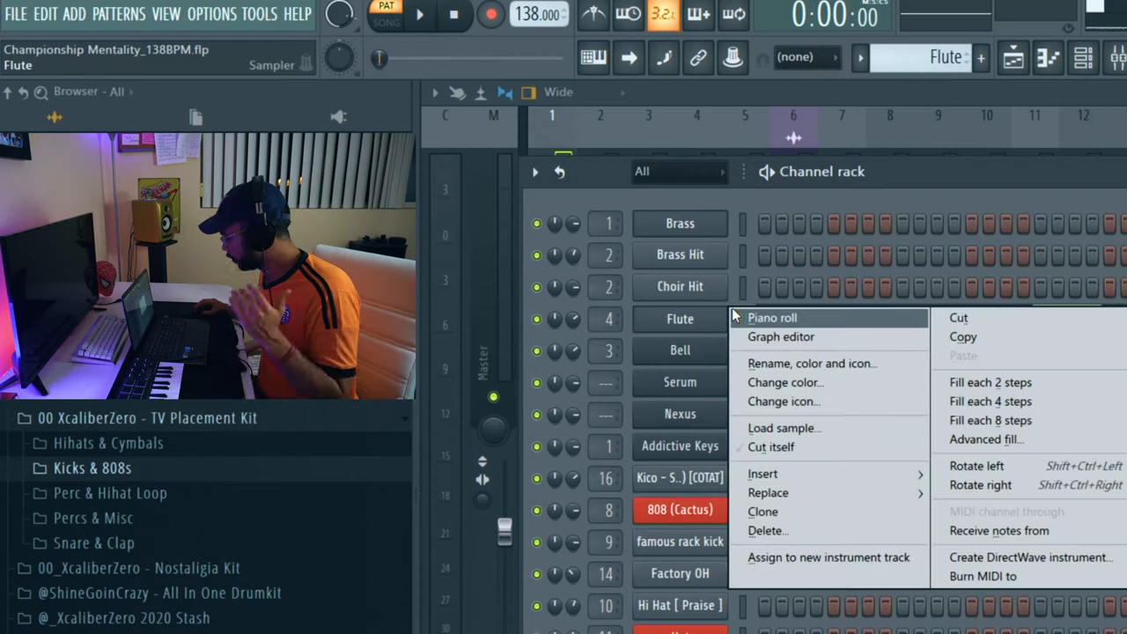
left_click(772, 317)
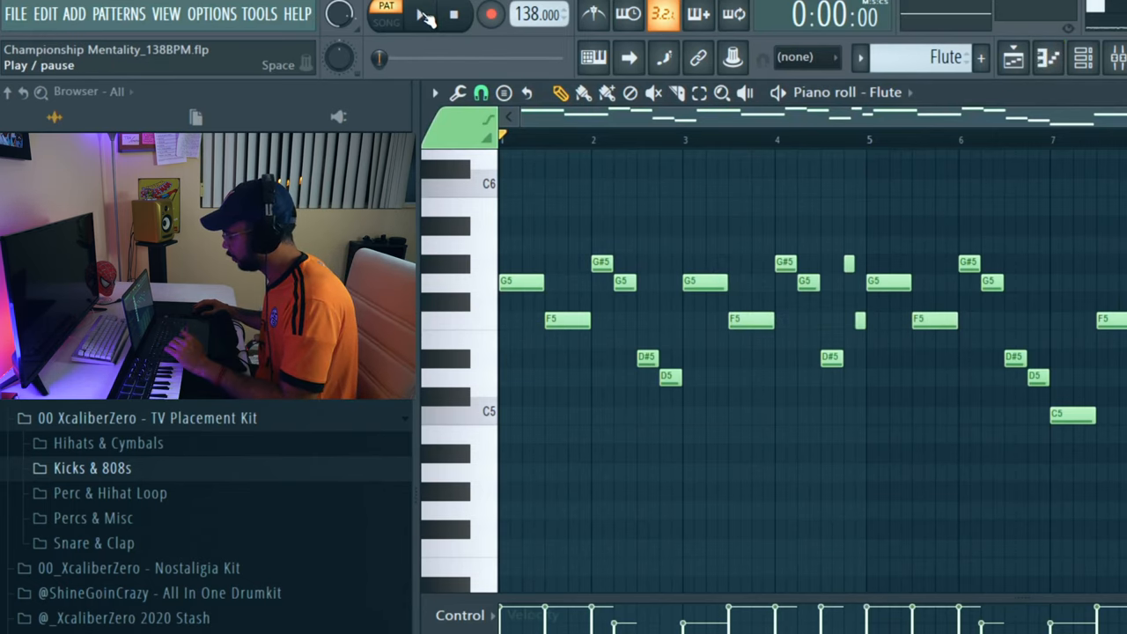
left_click(1082, 58)
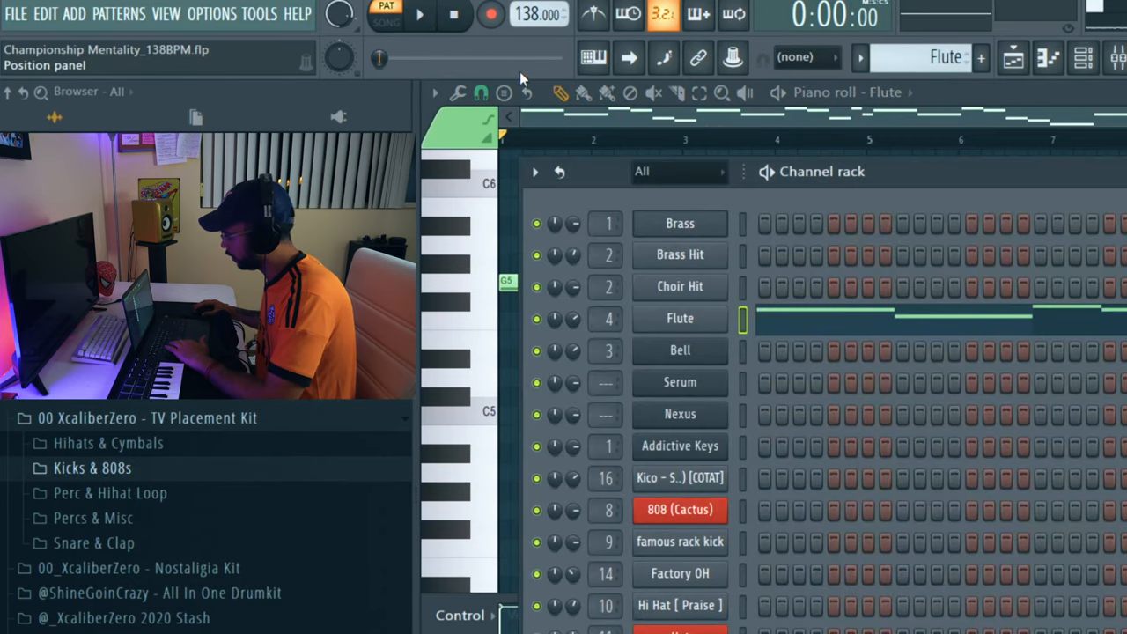
Step: Audition the Flute melody with its sampler settings open, then close them and stop
left_click(679, 318)
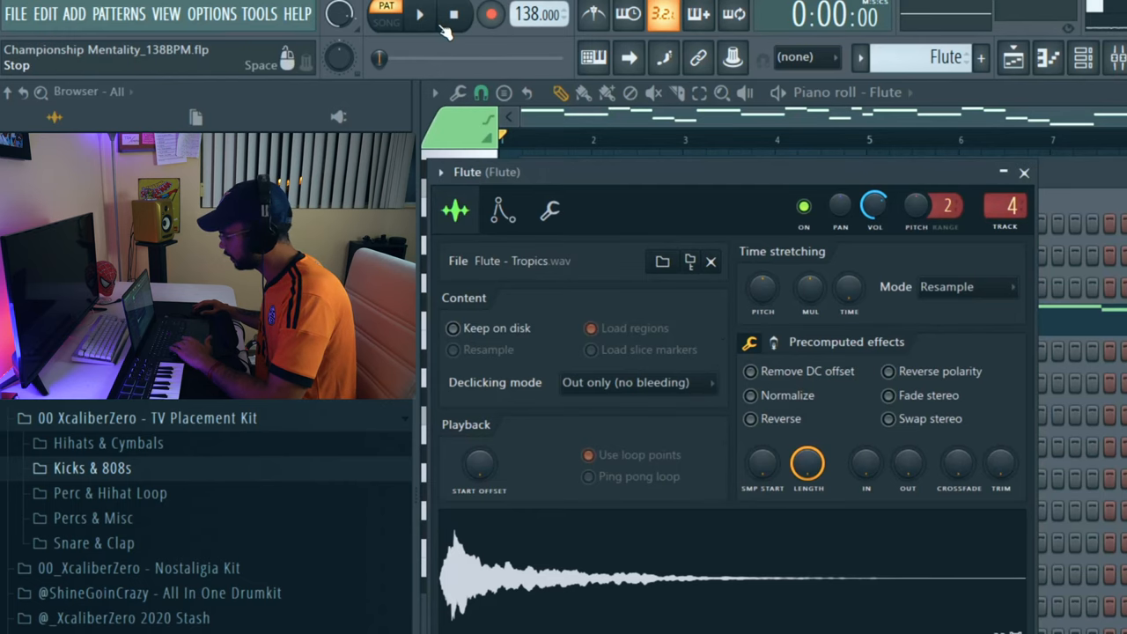
left_click(419, 15)
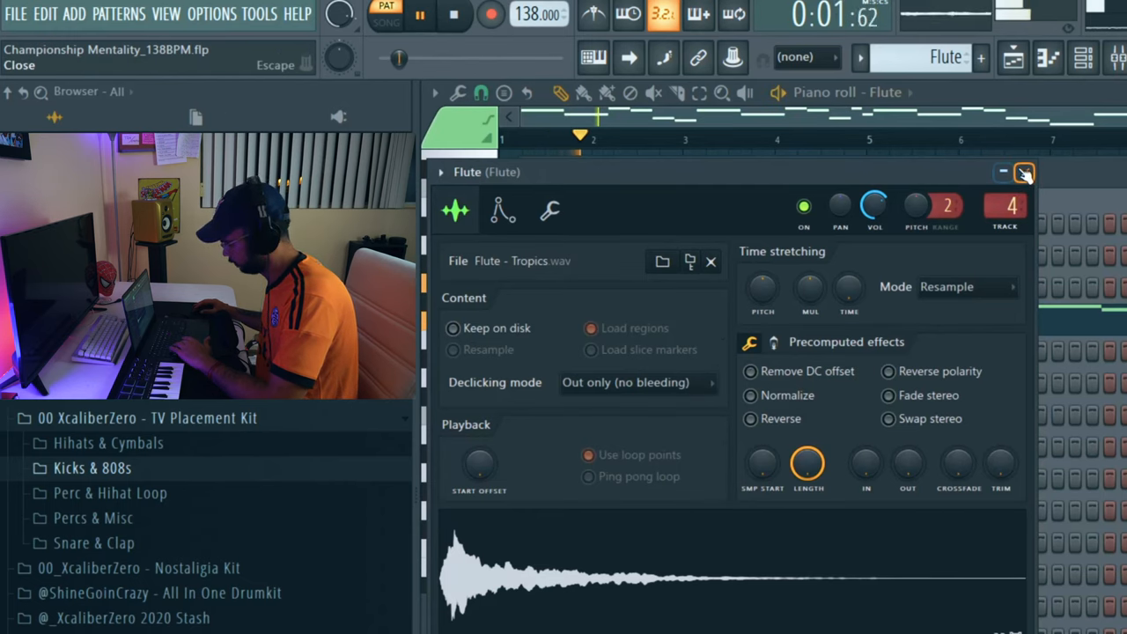
left_click(1024, 172)
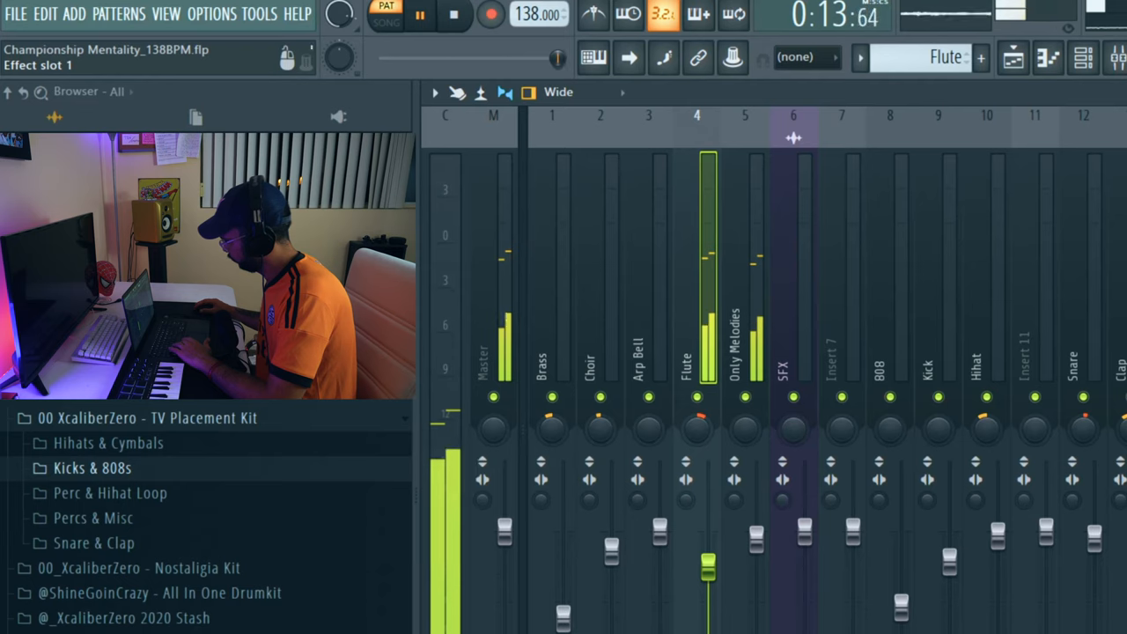
left_click(454, 15)
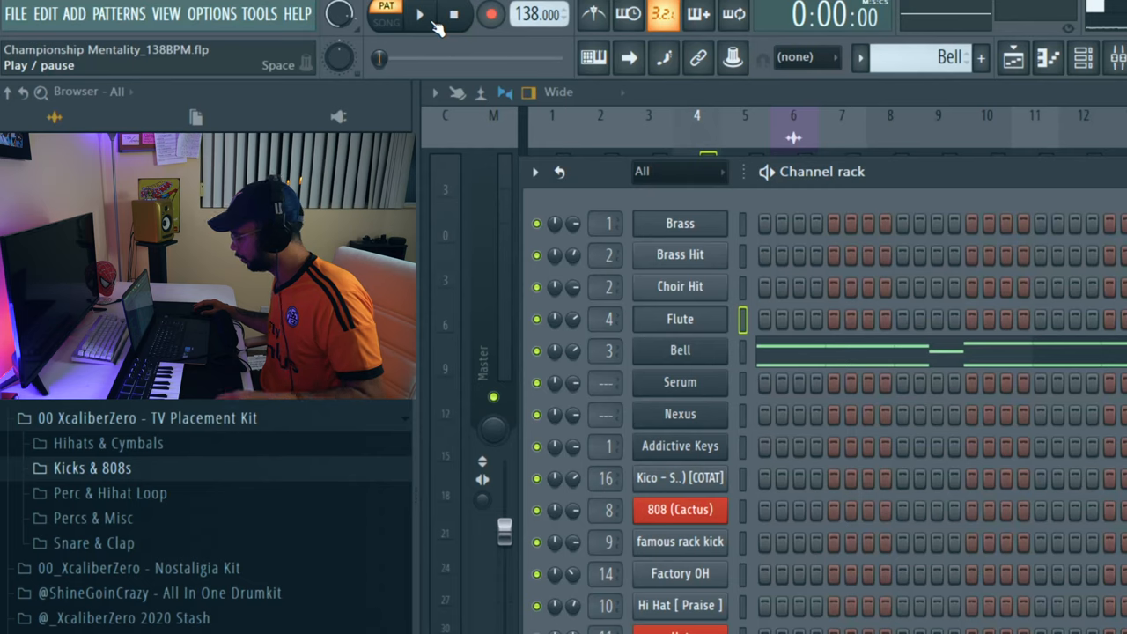
left_click(420, 15)
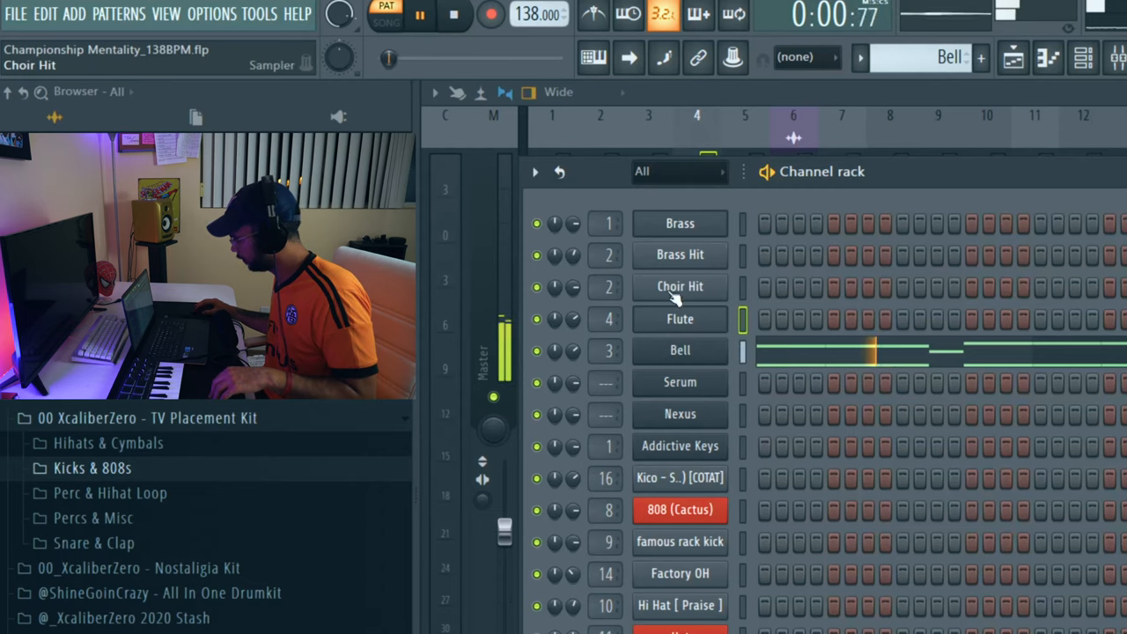
left_click(680, 350)
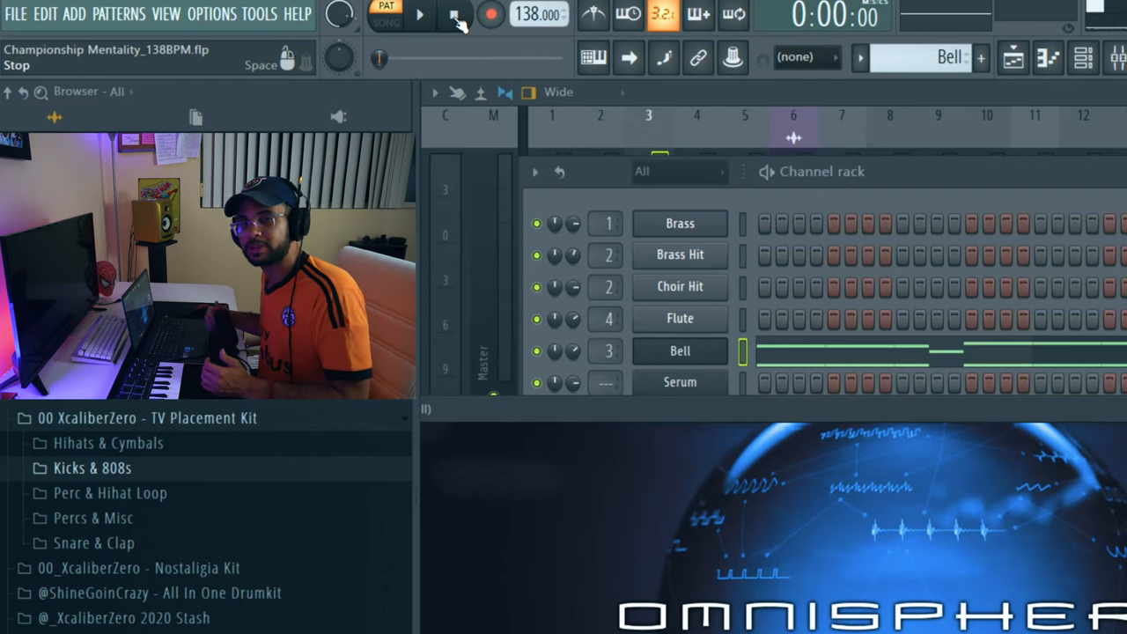
left_click(419, 14)
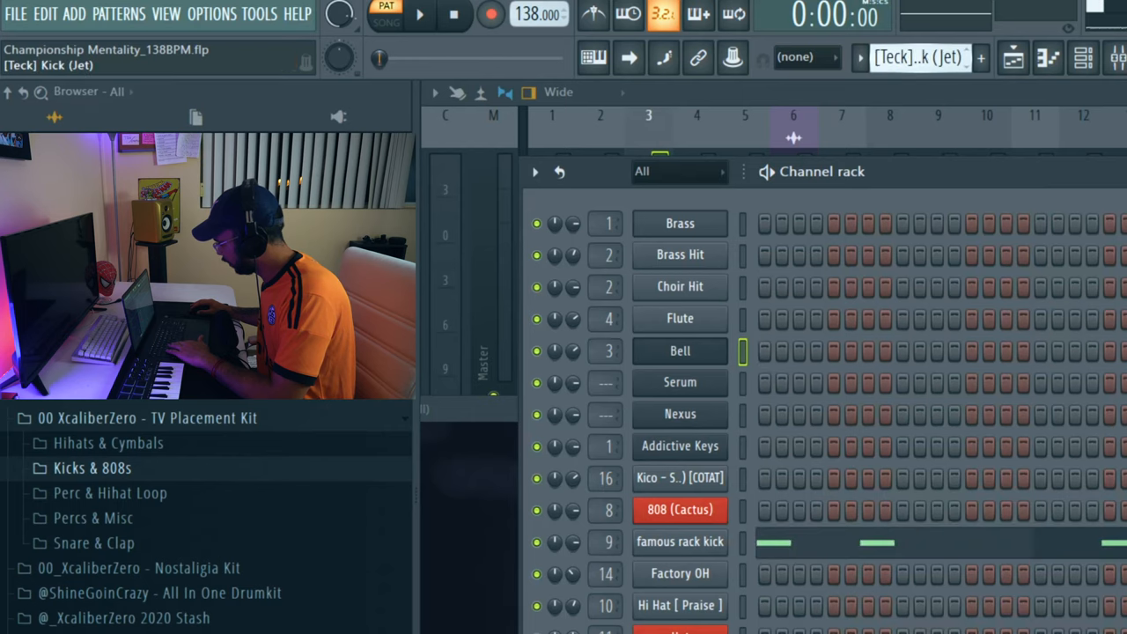
left_click(420, 15)
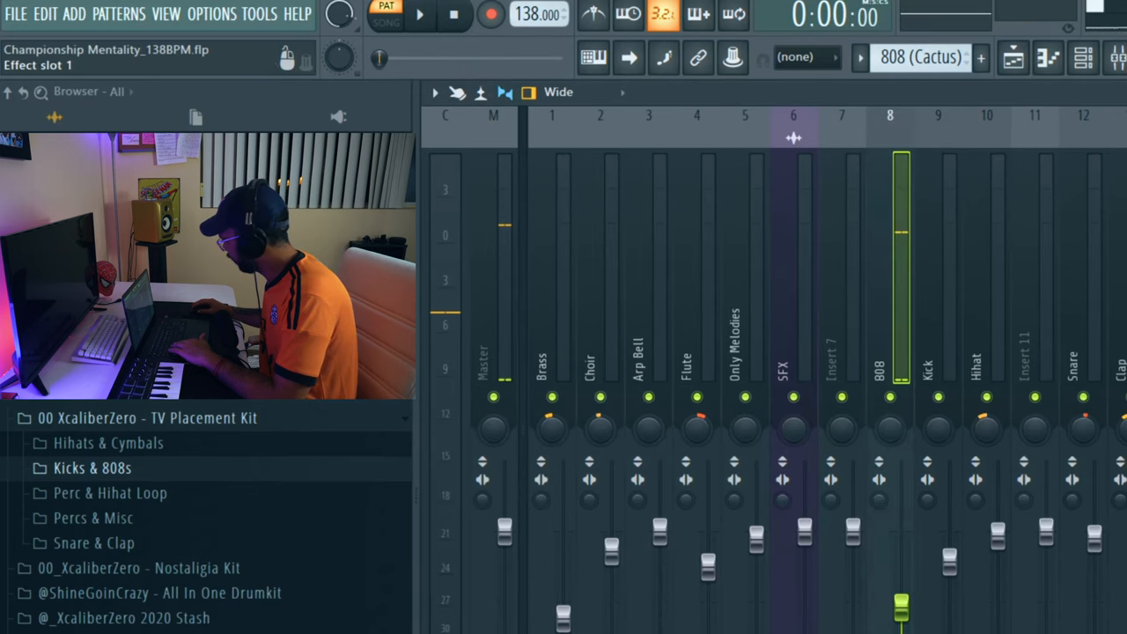
left_click(500, 249)
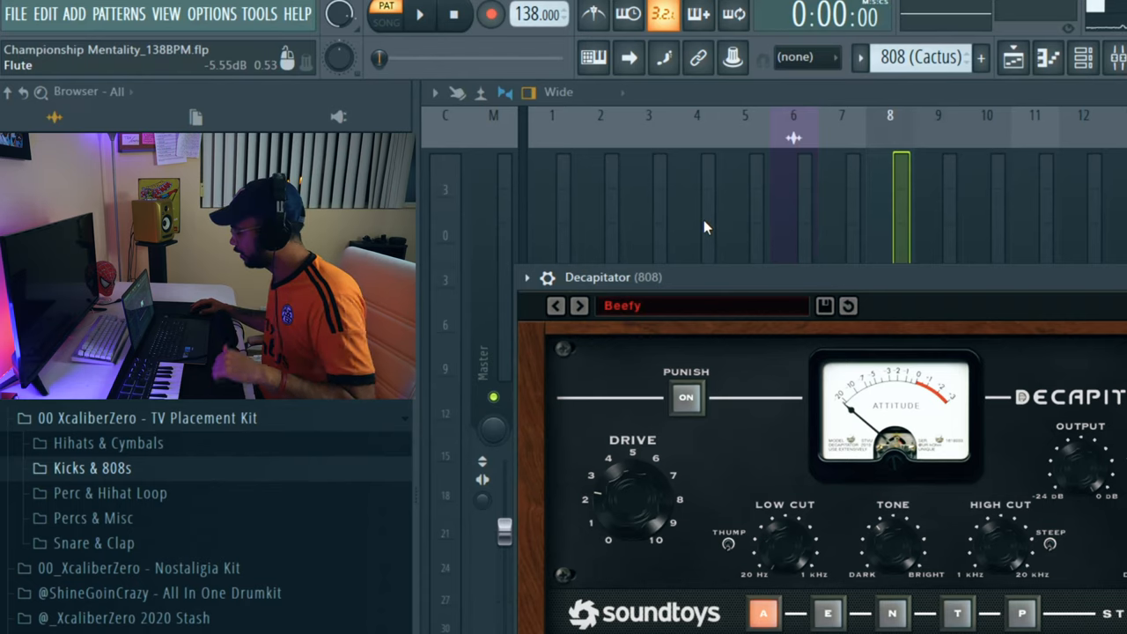
mouse_move(686, 172)
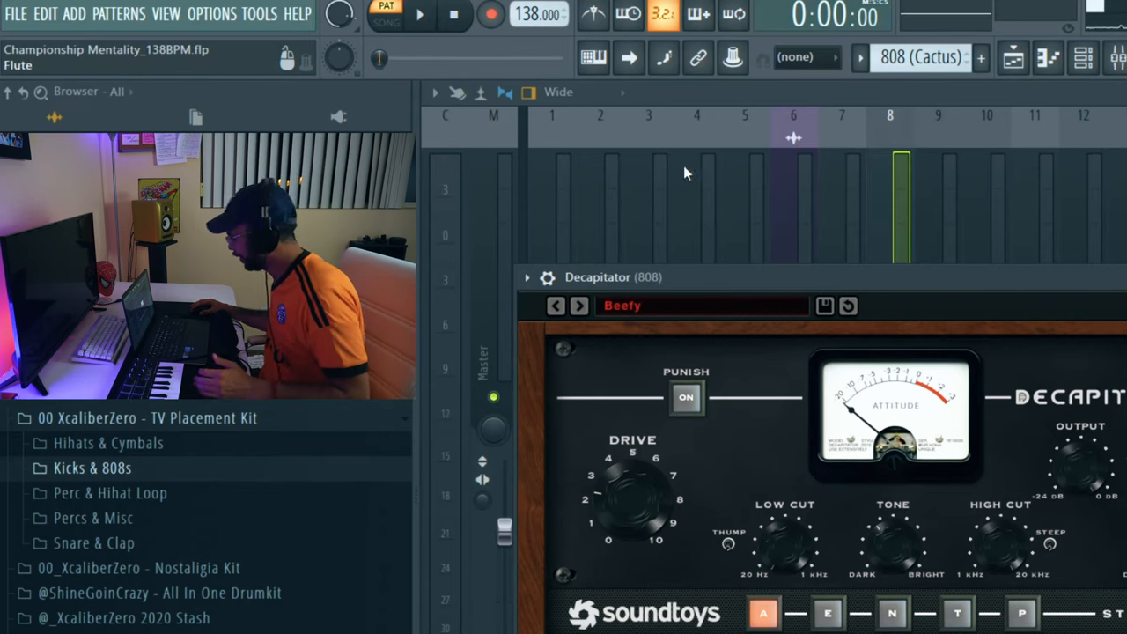
left_click(703, 305)
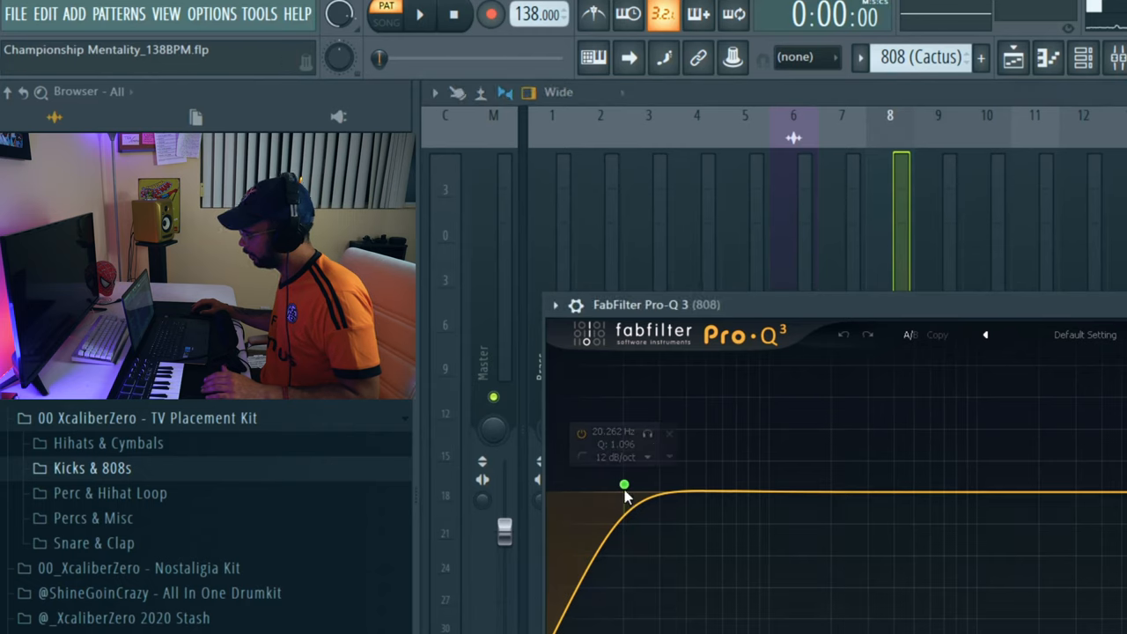
left_click(624, 484)
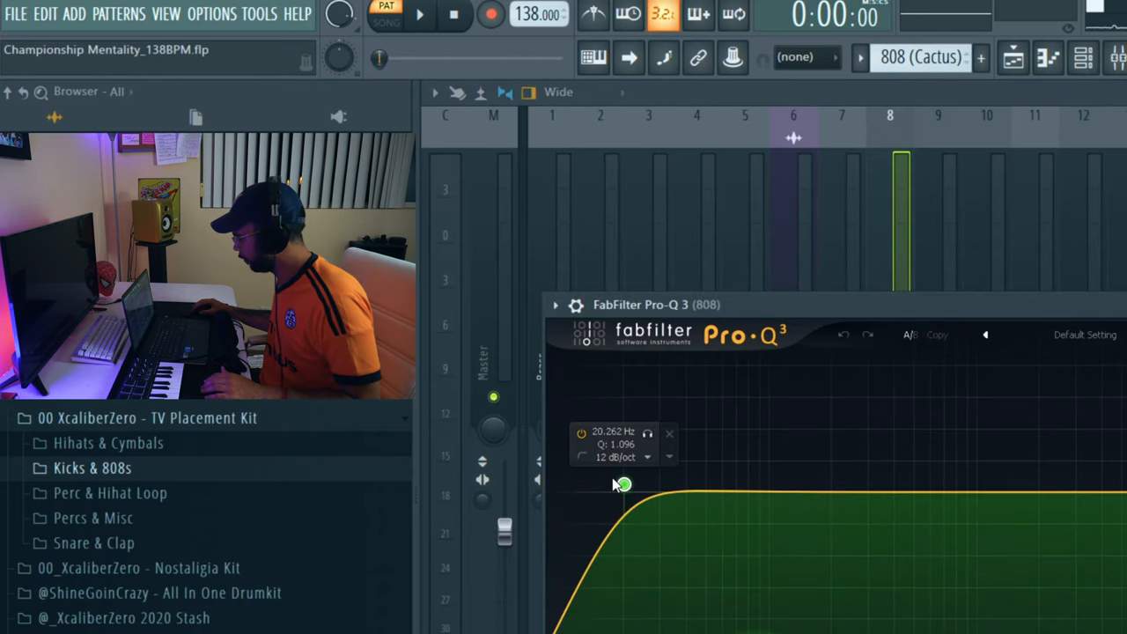
mouse_move(570, 539)
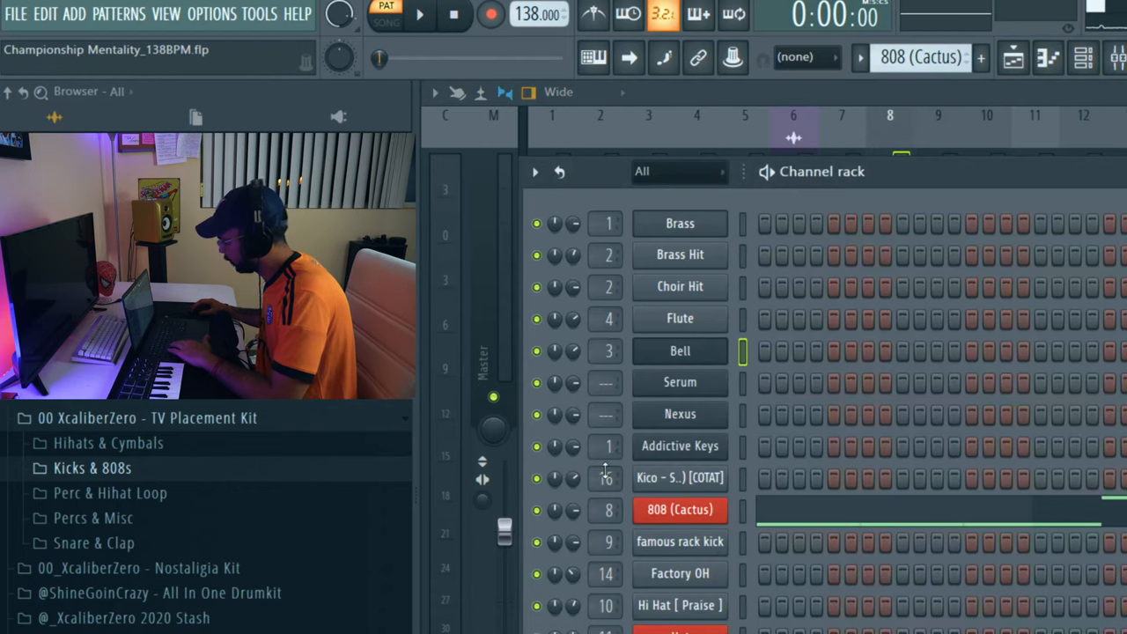
mouse_move(1013, 58)
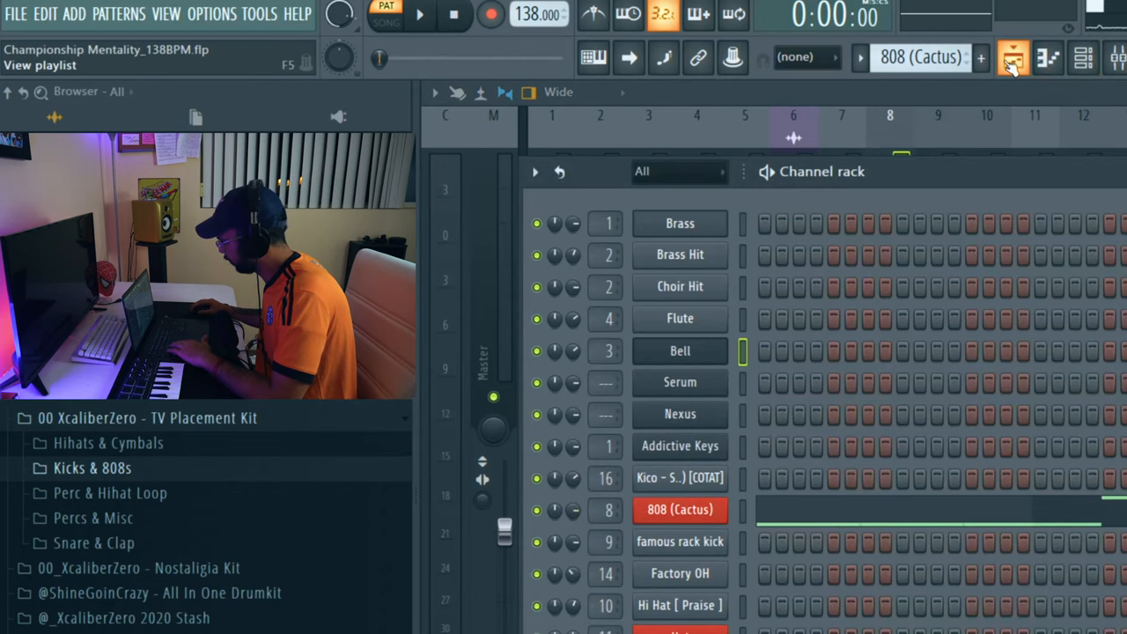
left_click(1013, 57)
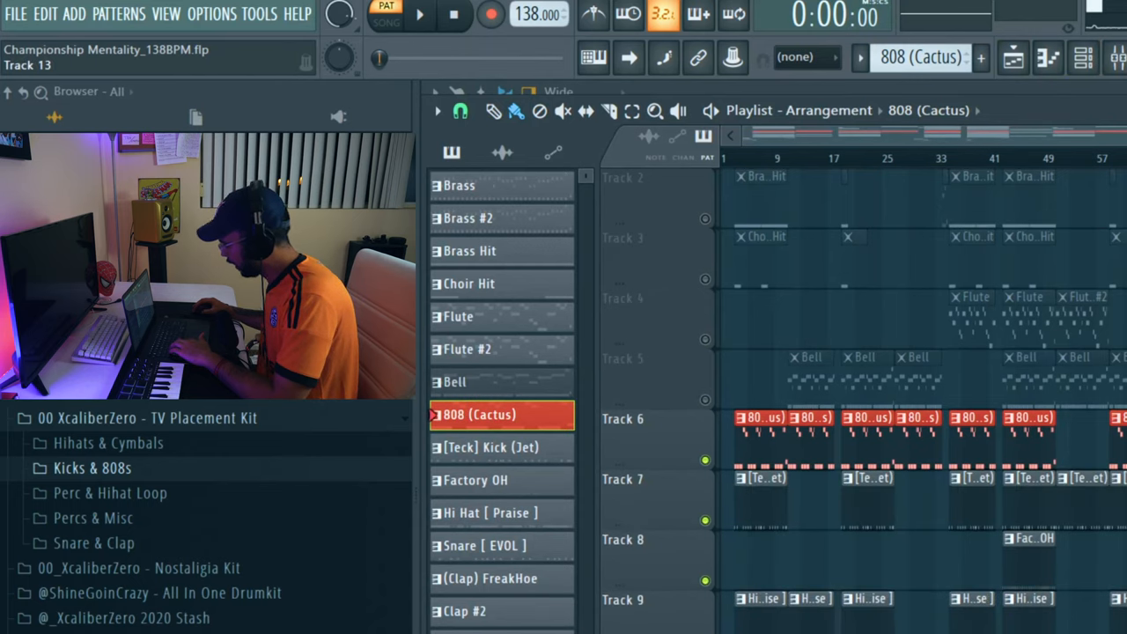
scroll("down", 3)
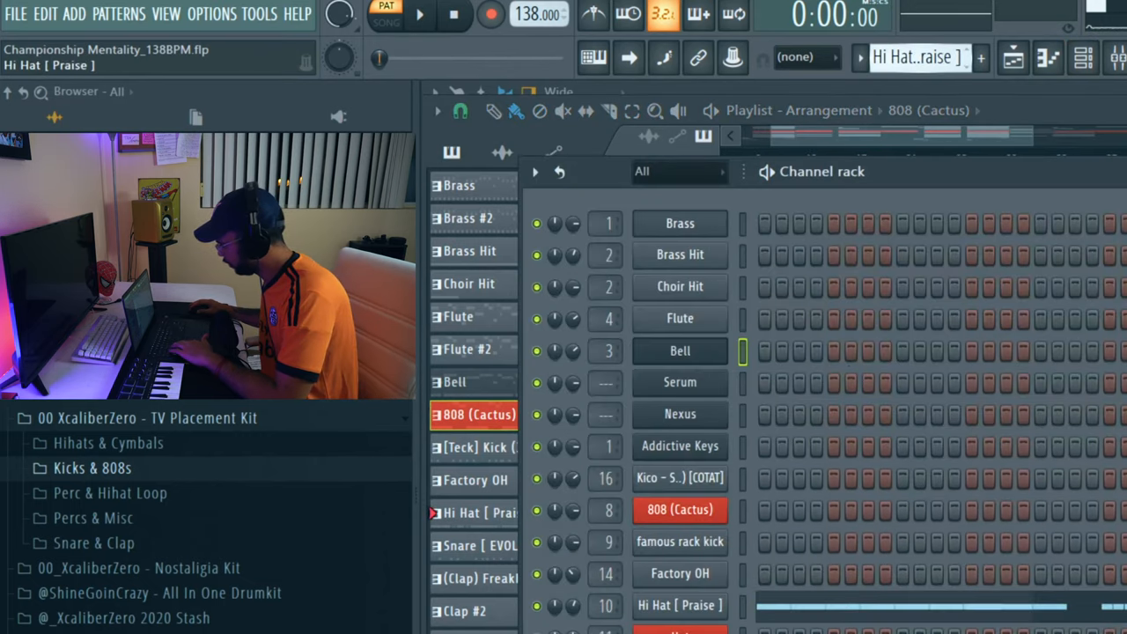
right_click(679, 605)
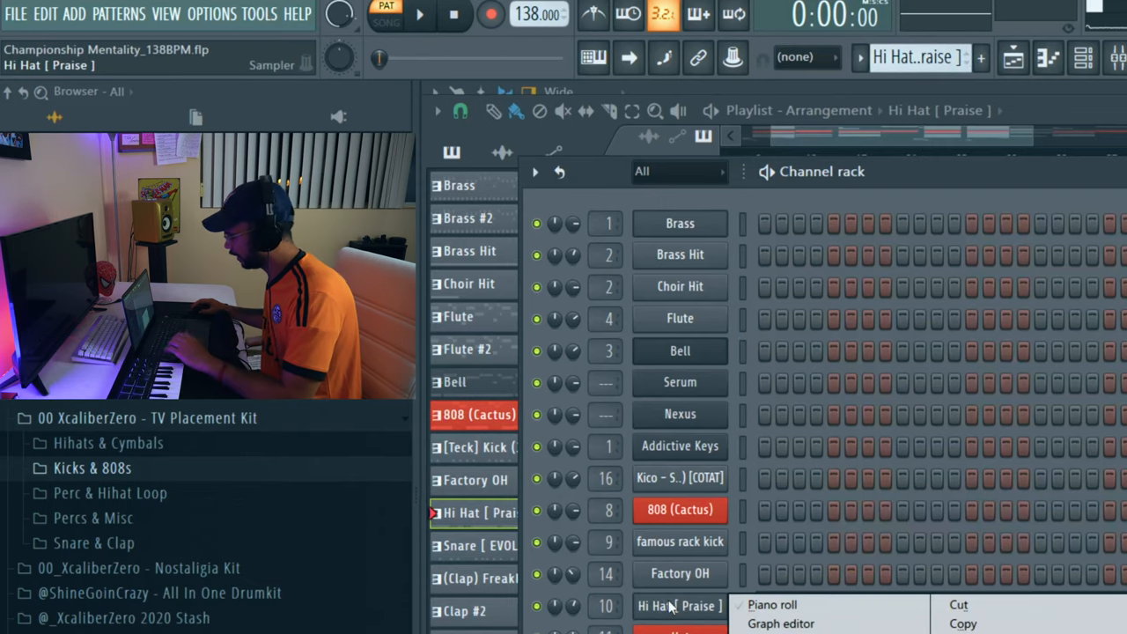
left_click(772, 605)
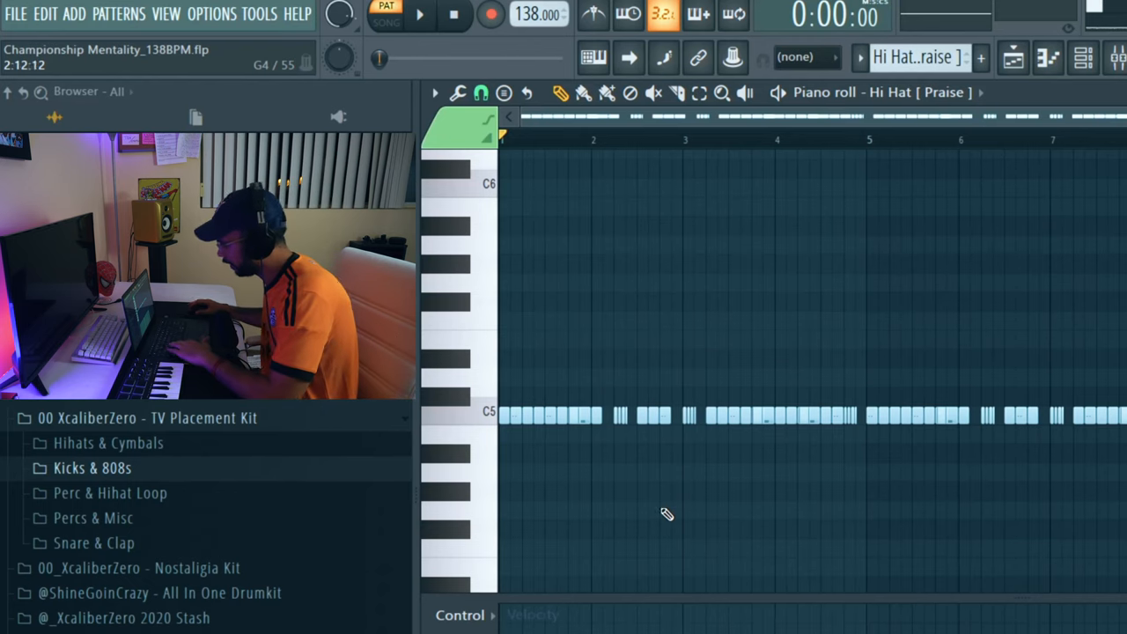
left_click(419, 15)
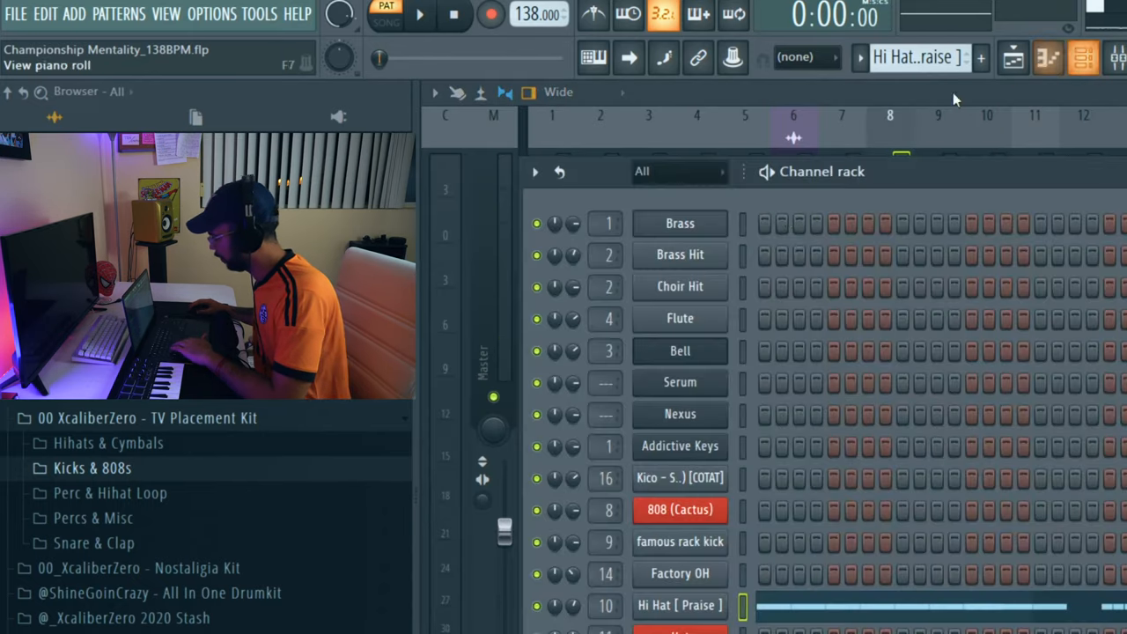
Step: Show the mixer and play the song arrangement with Brass, Choir Hit, Bell, 808 and kick clips
left_click(384, 20)
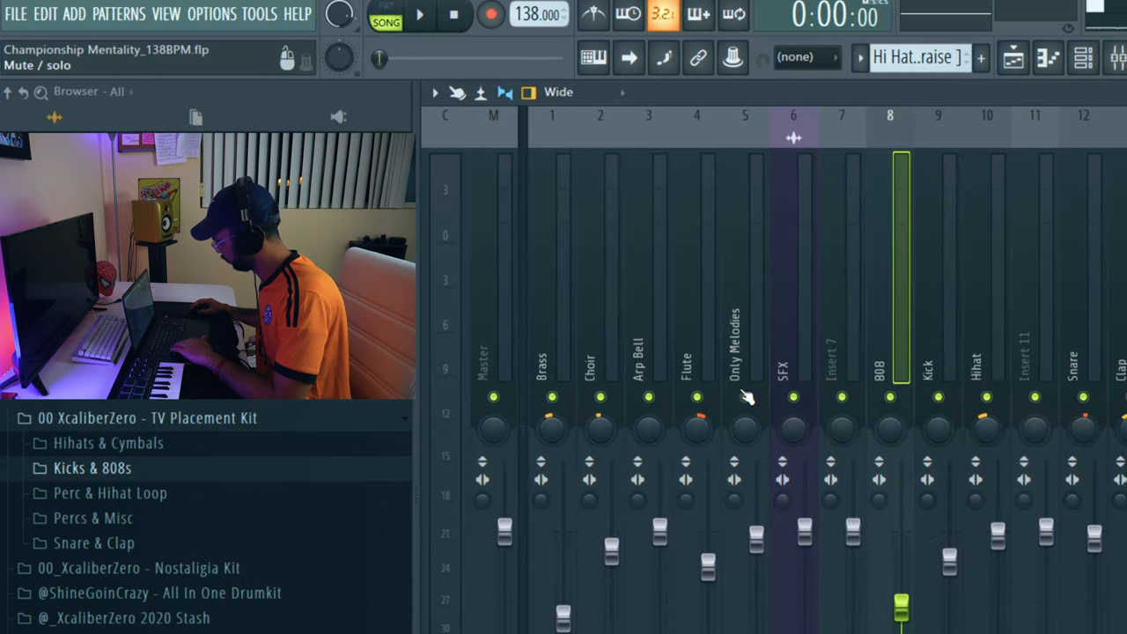
left_click(420, 15)
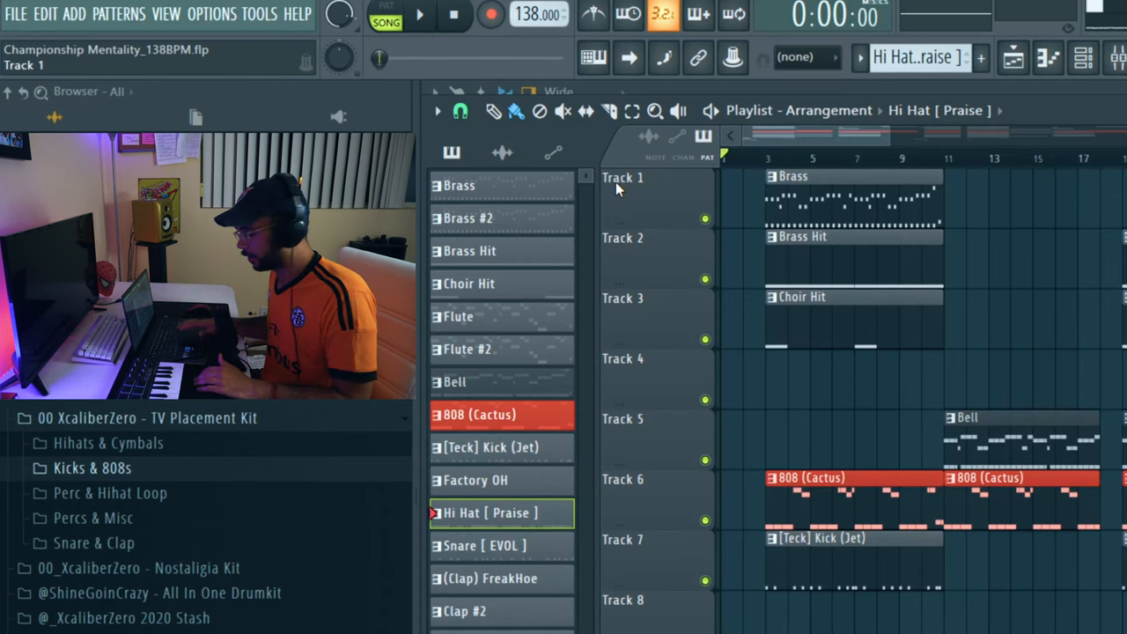
left_click(420, 14)
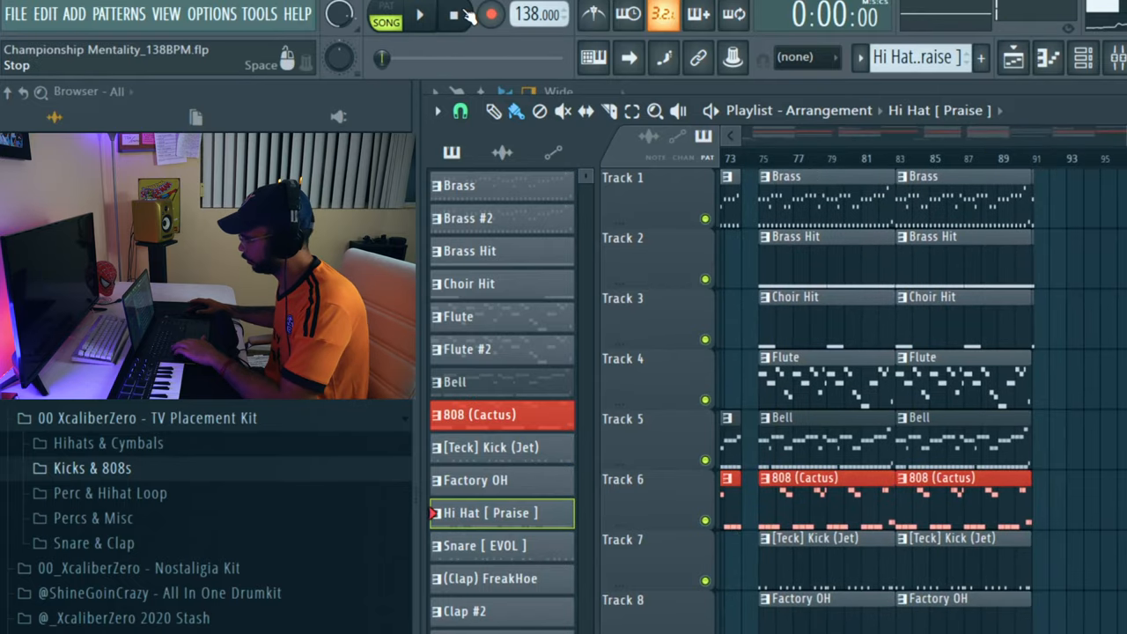
left_click(419, 14)
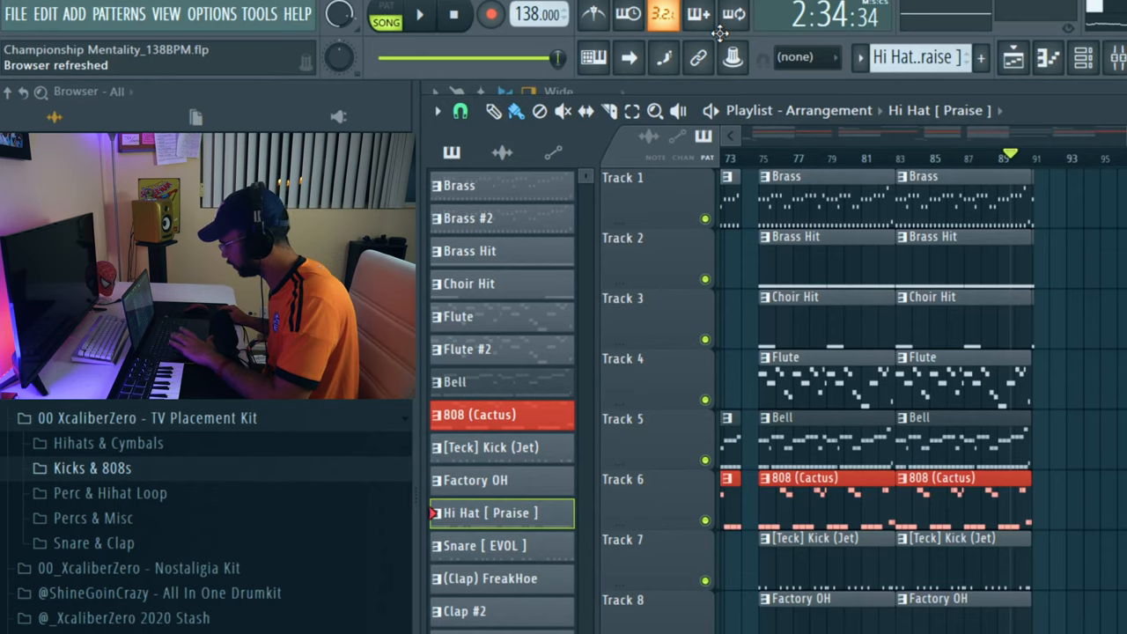
left_click(419, 14)
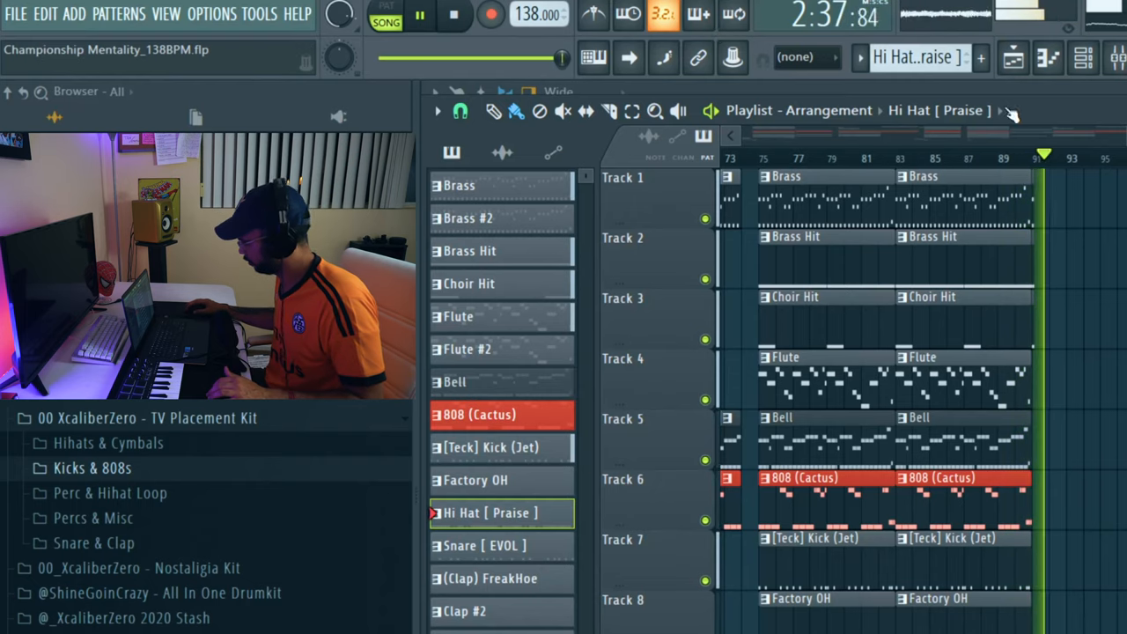
left_click(459, 14)
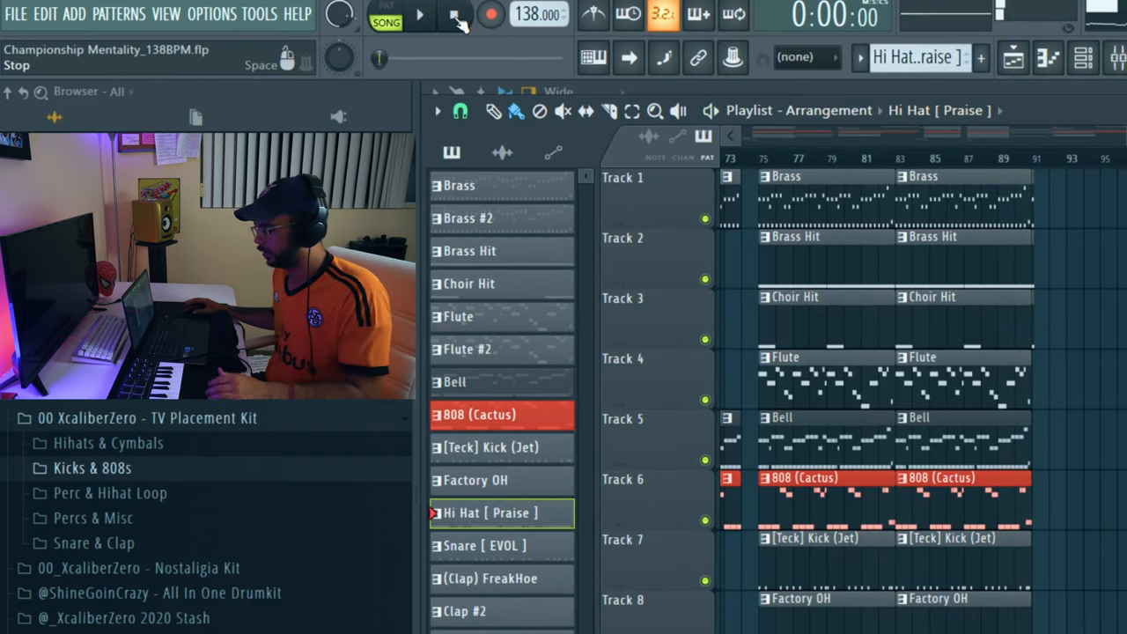